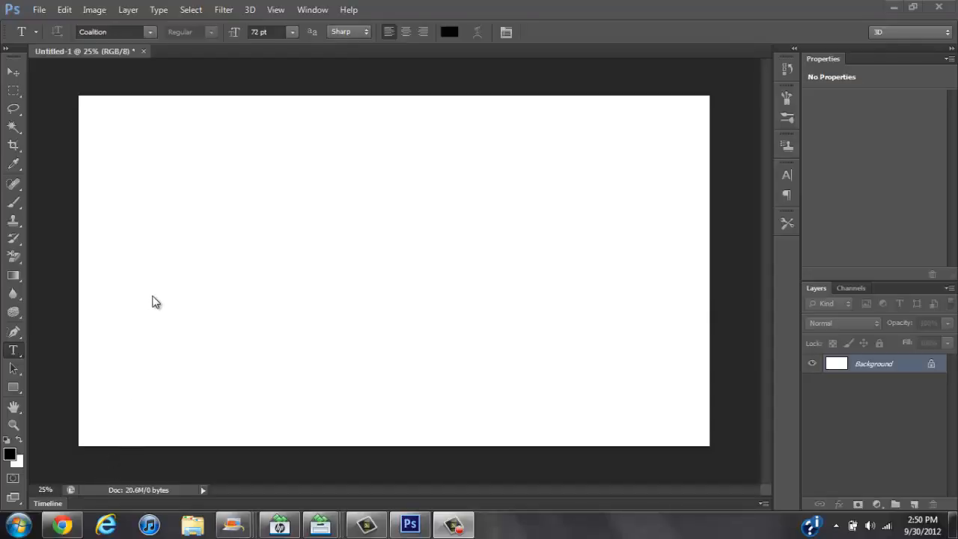
mouse_move(119, 274)
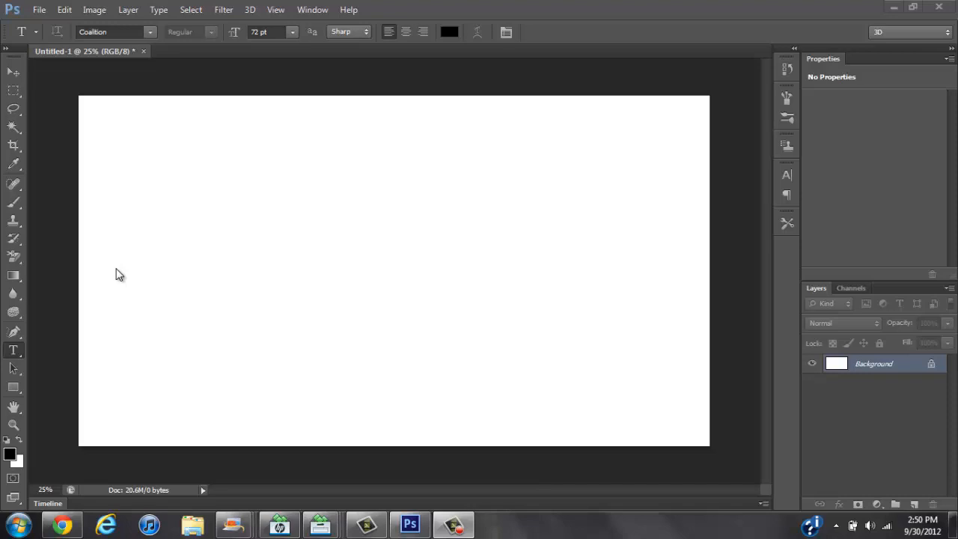
mouse_move(134, 270)
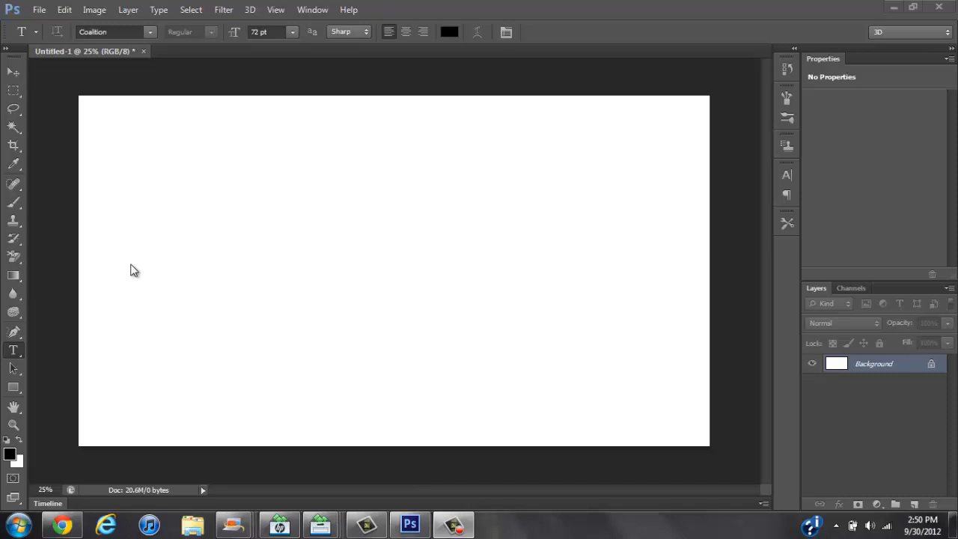
mouse_move(33, 346)
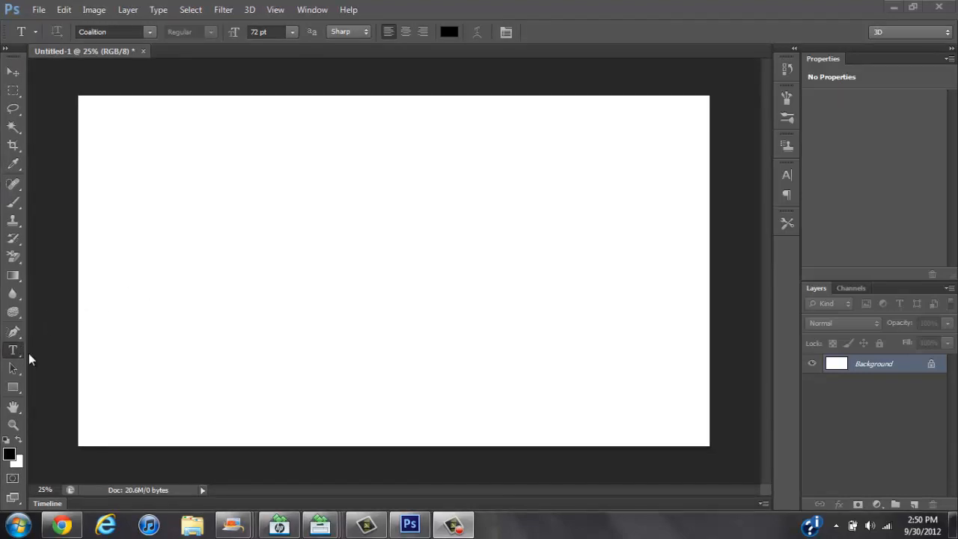
- Type SHADOW1OFAKIND across the middle of the canvas and commit the text
click(203, 281)
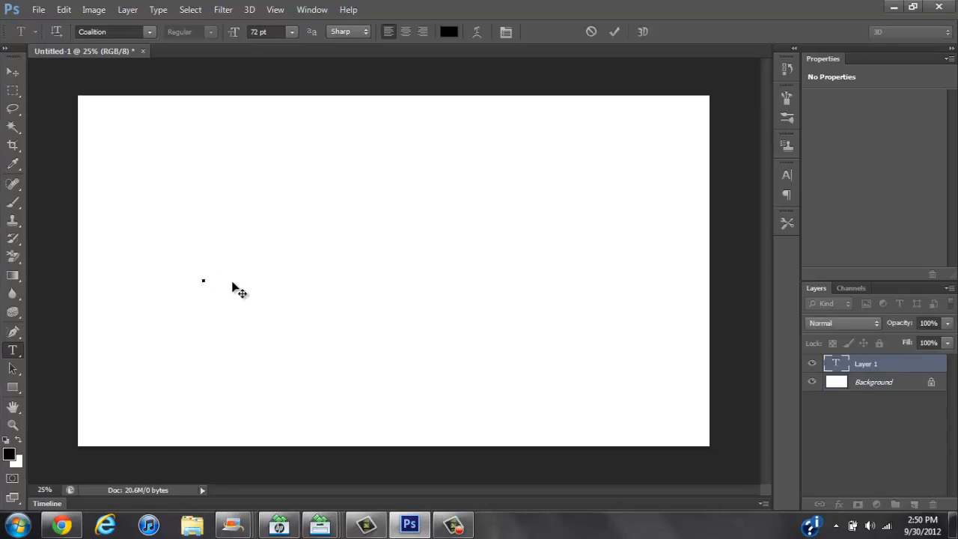
text(SHADOW)
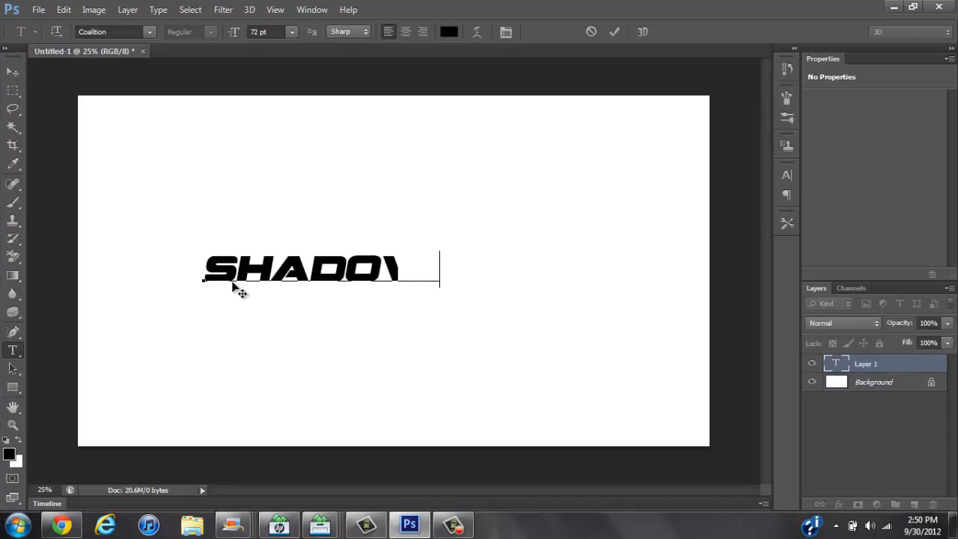
text(W1)
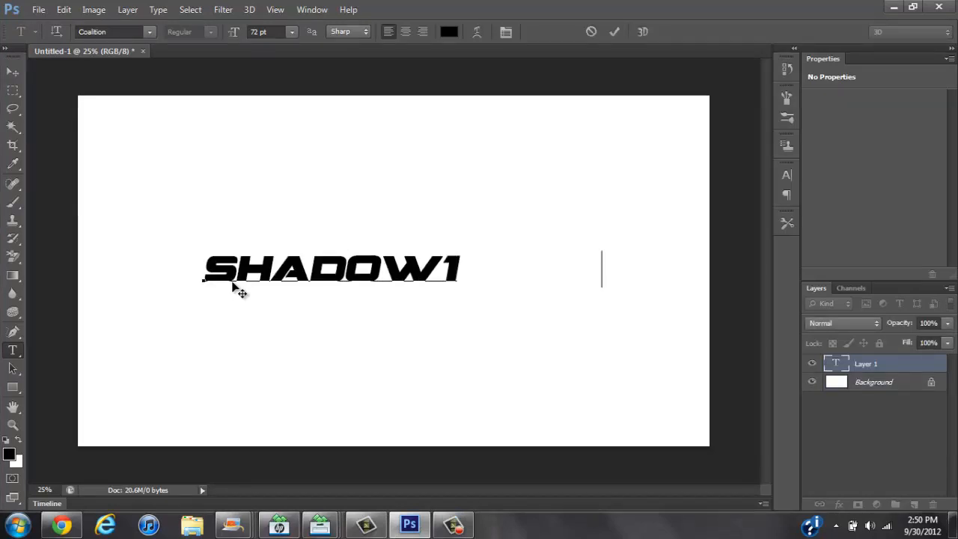
text(OFAKIND)
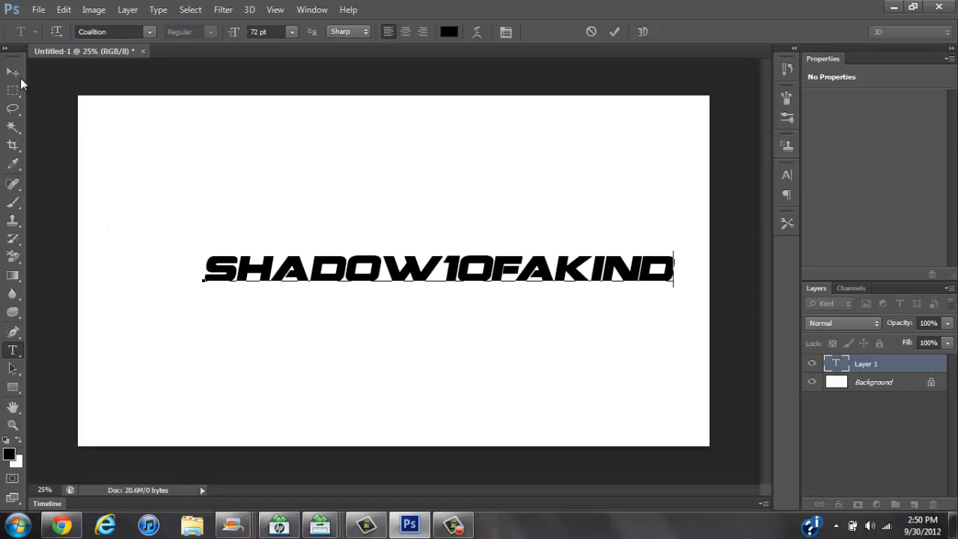
click(13, 72)
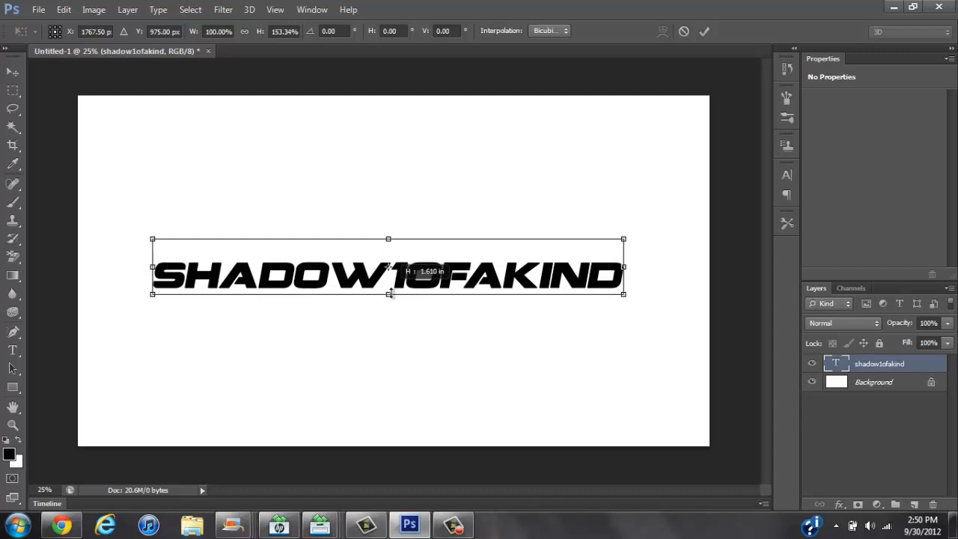
- Stretch the SHADOW1OFAKIND text vertically to about 153% height
drag(388, 292, 388, 300)
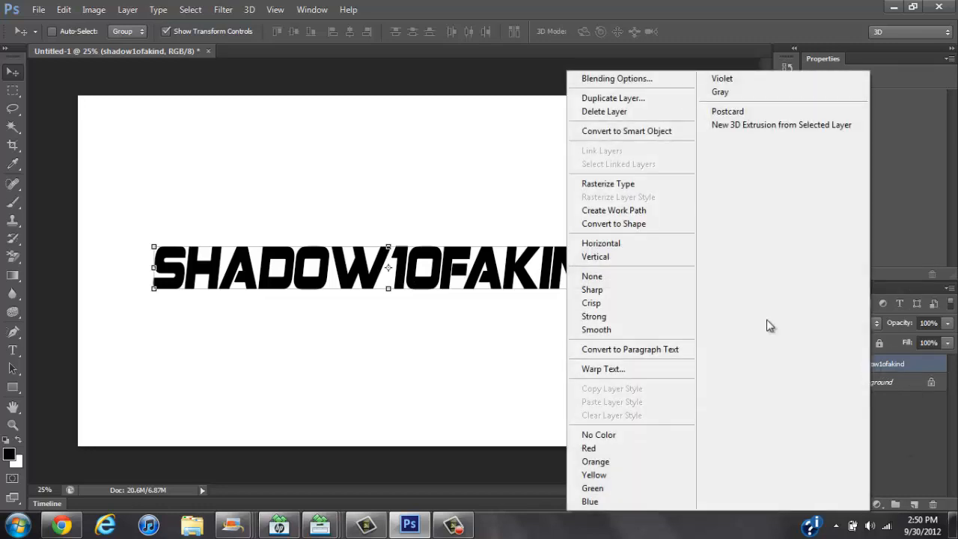
- Add Stroke, red Color Overlay and Drop Shadow effects via Blending Options
click(617, 78)
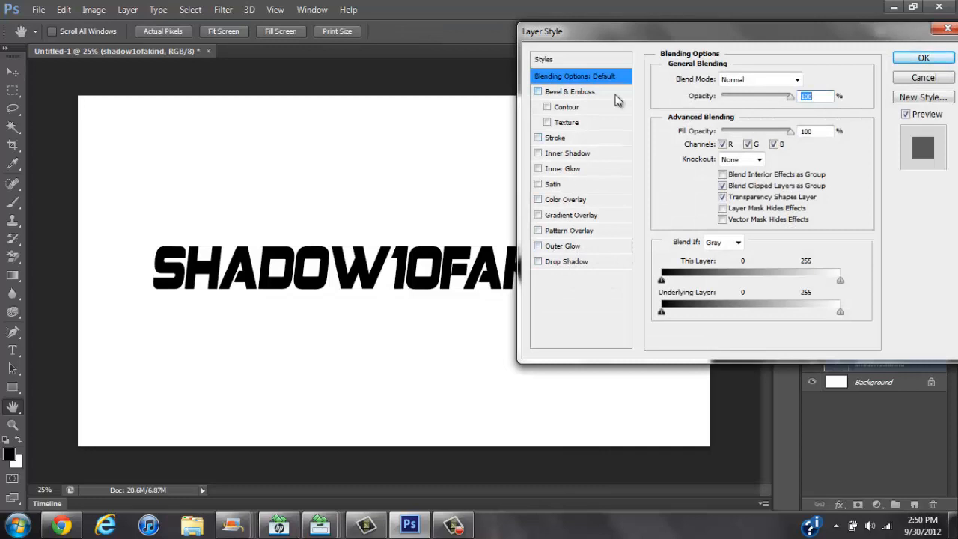
mouse_move(640, 41)
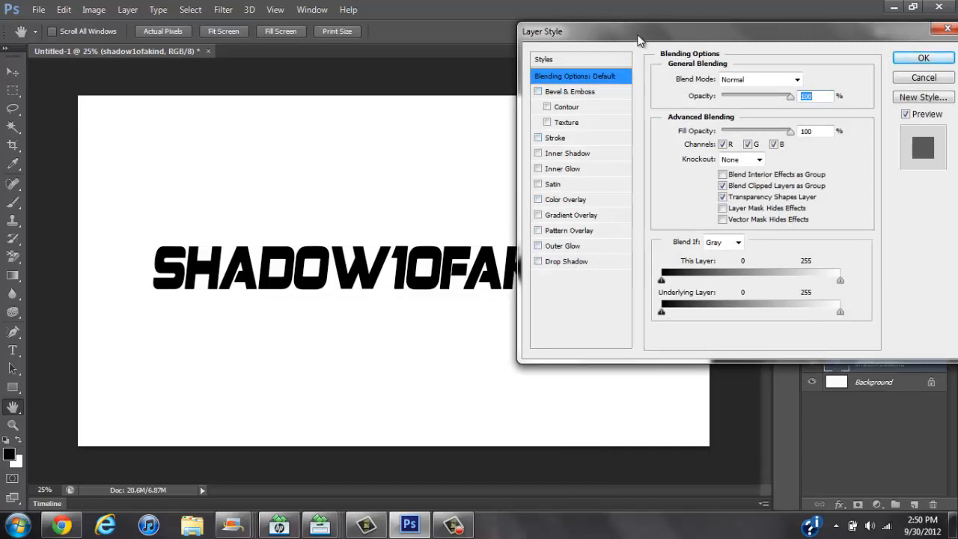
mouse_move(599, 176)
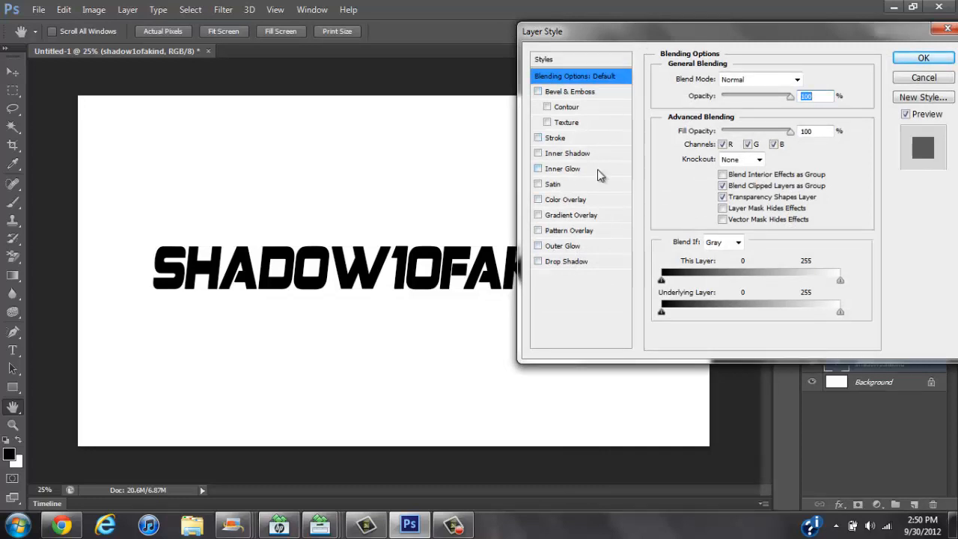
click(538, 138)
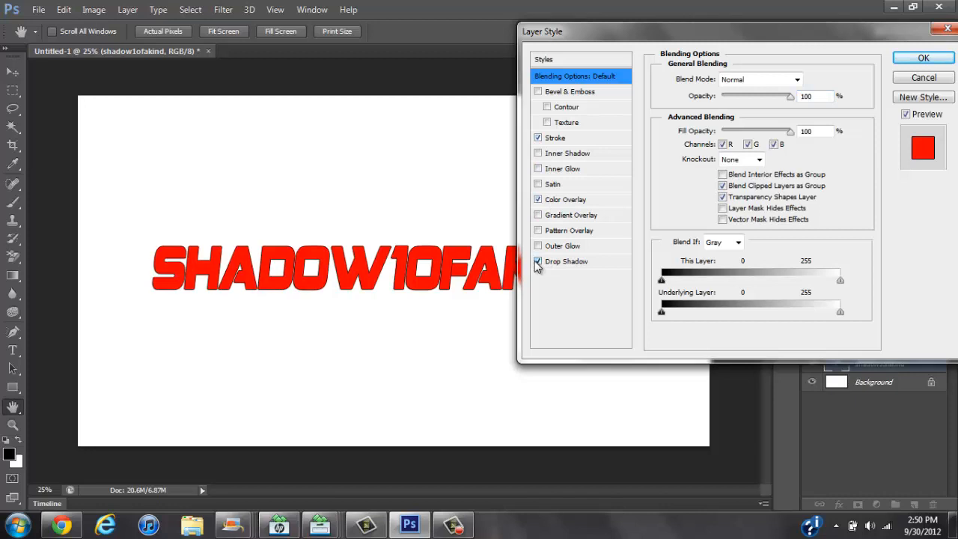
click(923, 58)
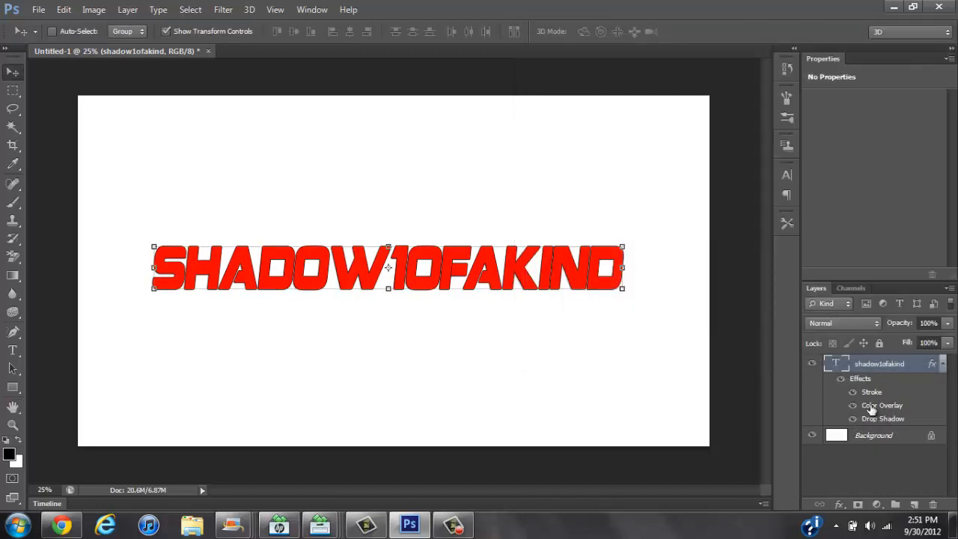
- Change the Color Overlay colour from red to white
double_click(882, 405)
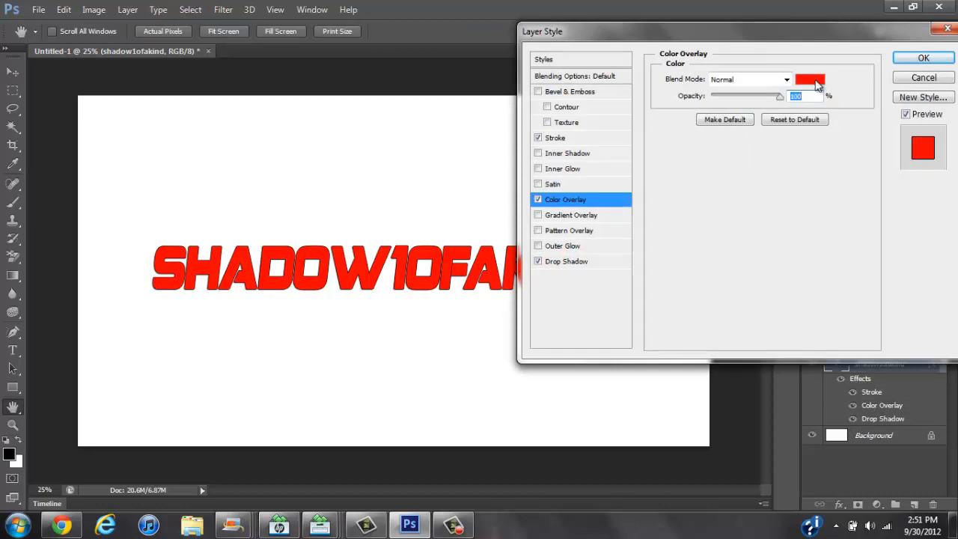
click(810, 80)
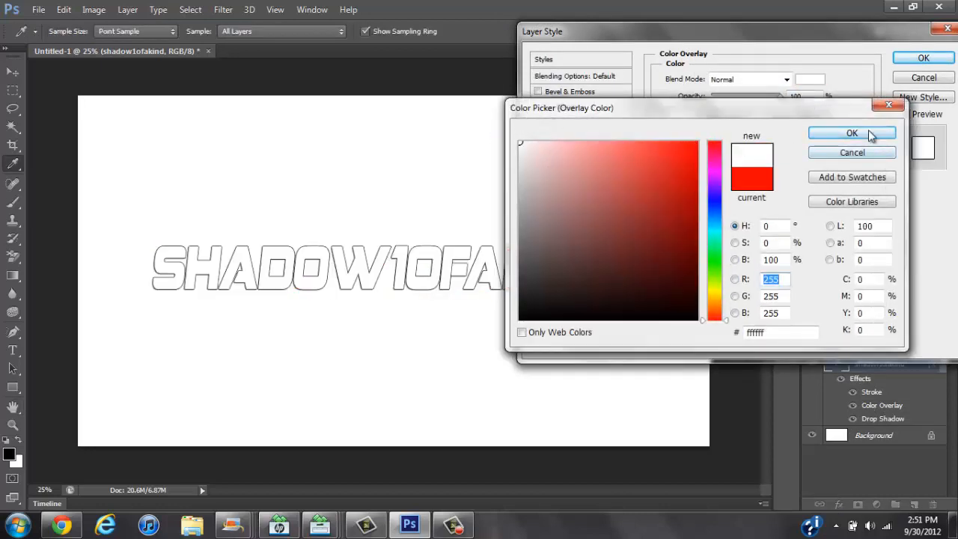
click(852, 134)
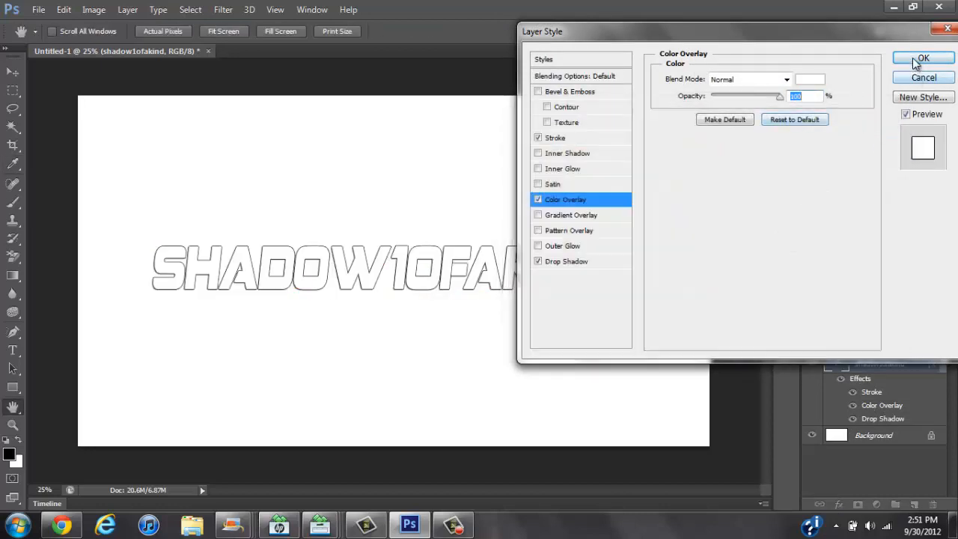
click(923, 59)
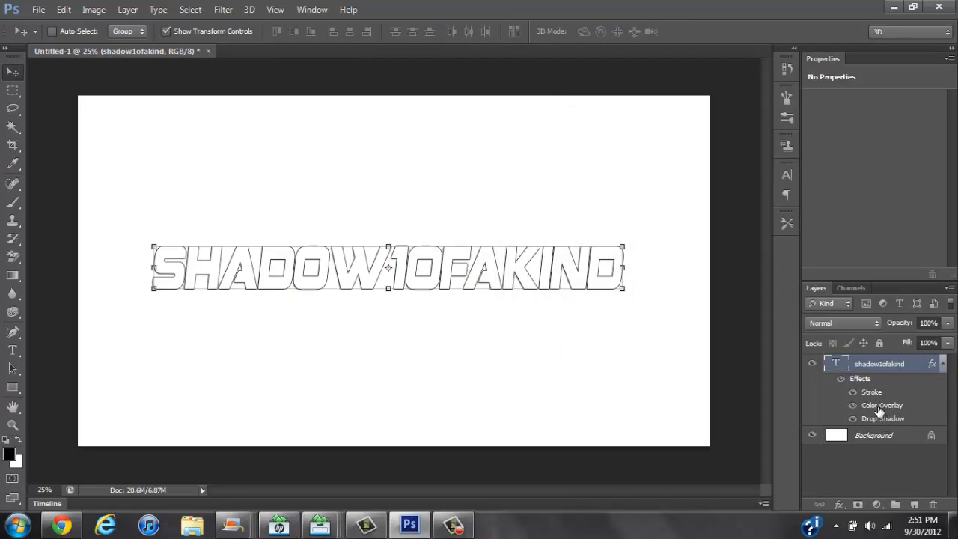
mouse_move(871, 397)
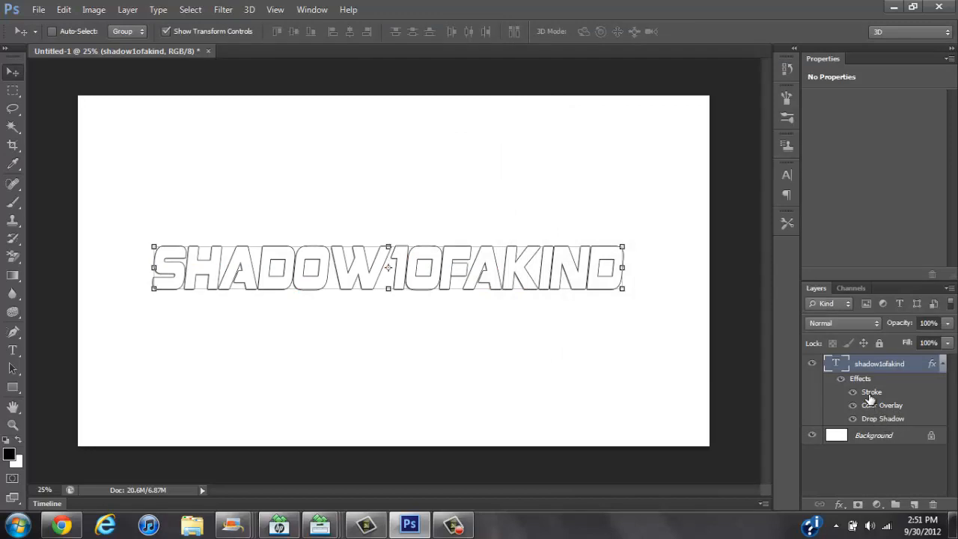
- Thicken the black stroke around the letters to 18 px
double_click(872, 391)
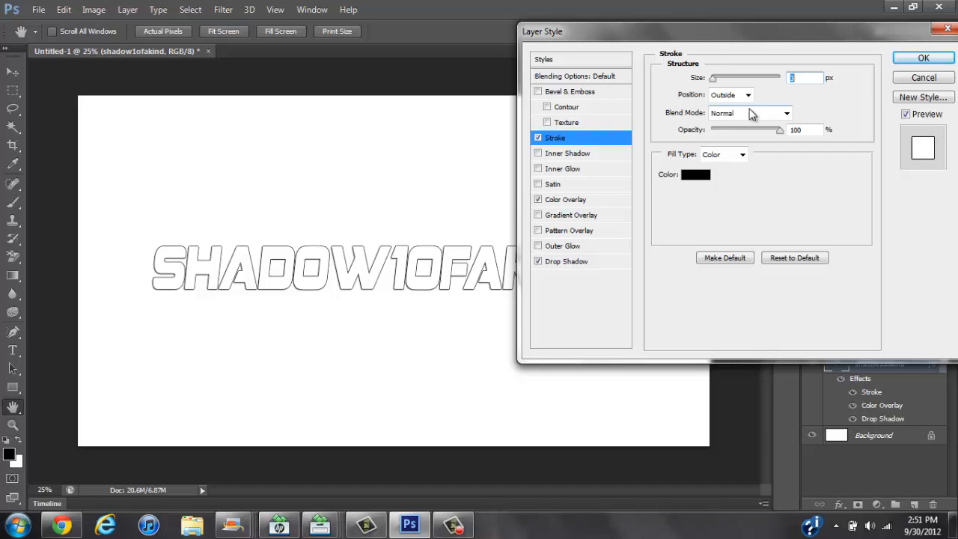
drag(745, 77, 713, 78)
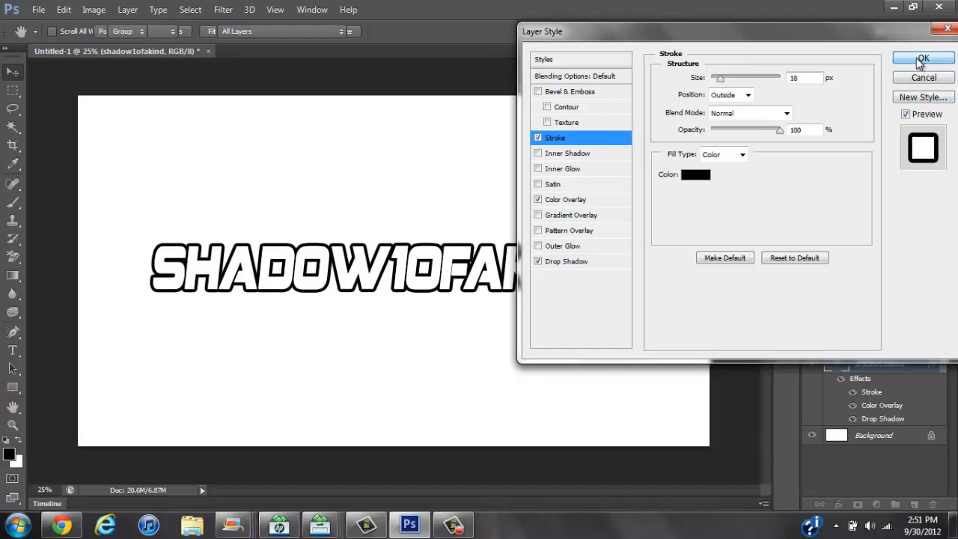
click(923, 59)
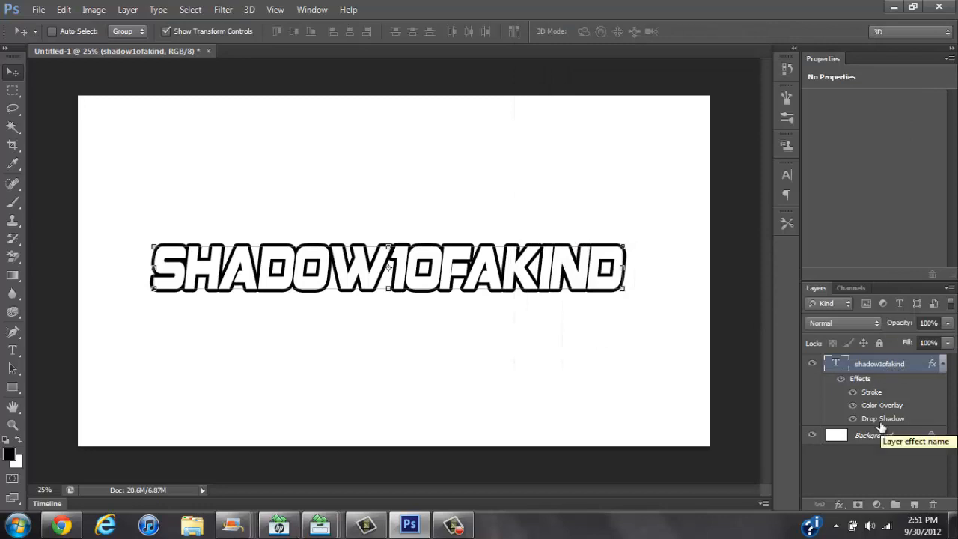
double_click(883, 419)
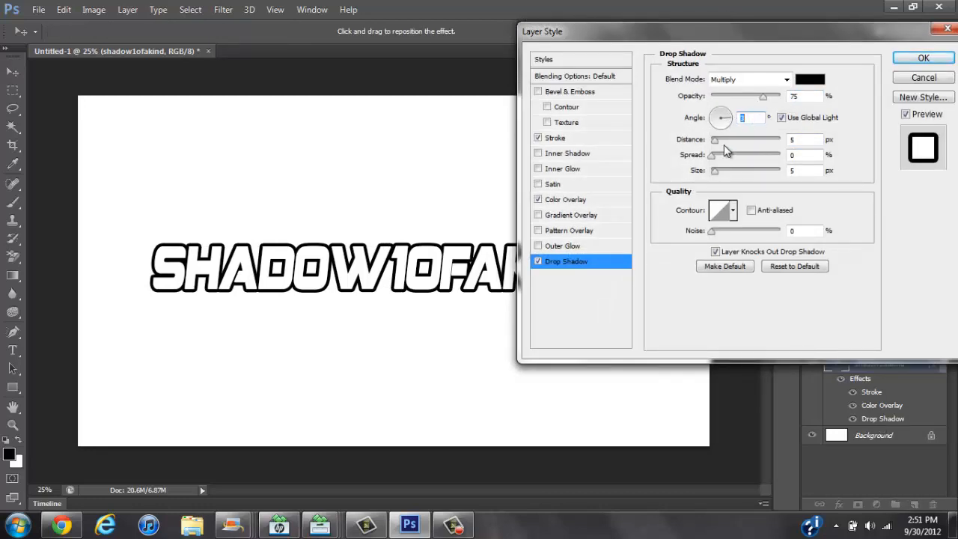
- Set the drop shadow distance to 59 and spread to 45, adjusting its size
drag(715, 140, 741, 140)
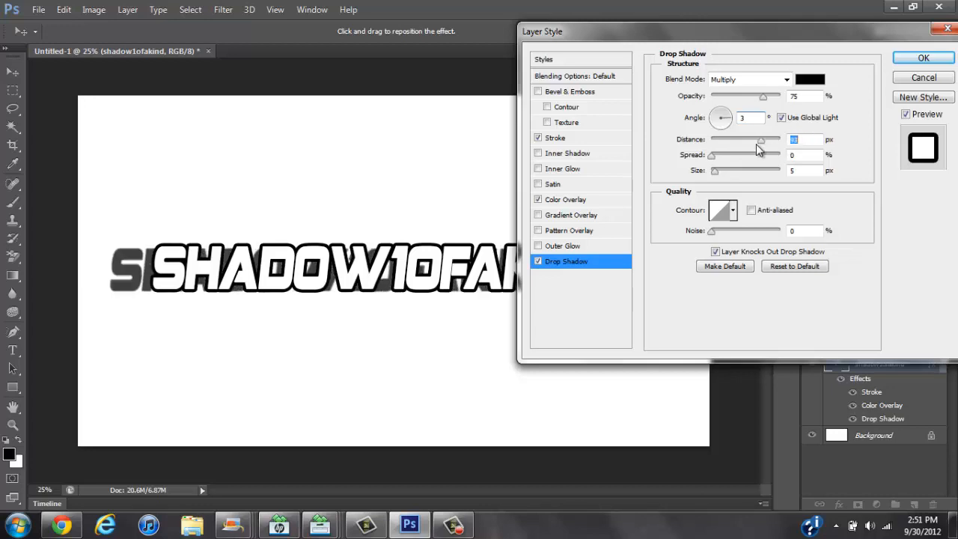
drag(761, 139, 749, 140)
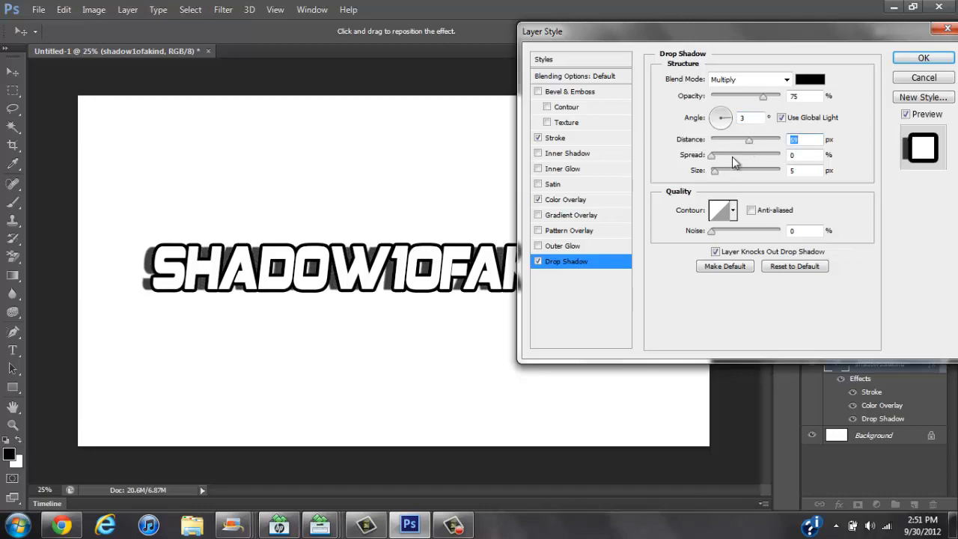
drag(715, 170, 721, 170)
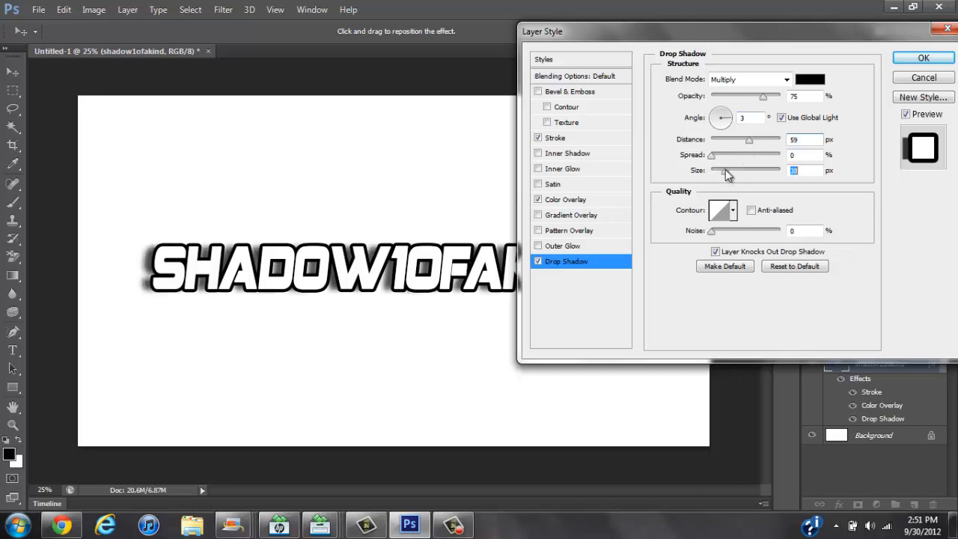
drag(725, 170, 715, 170)
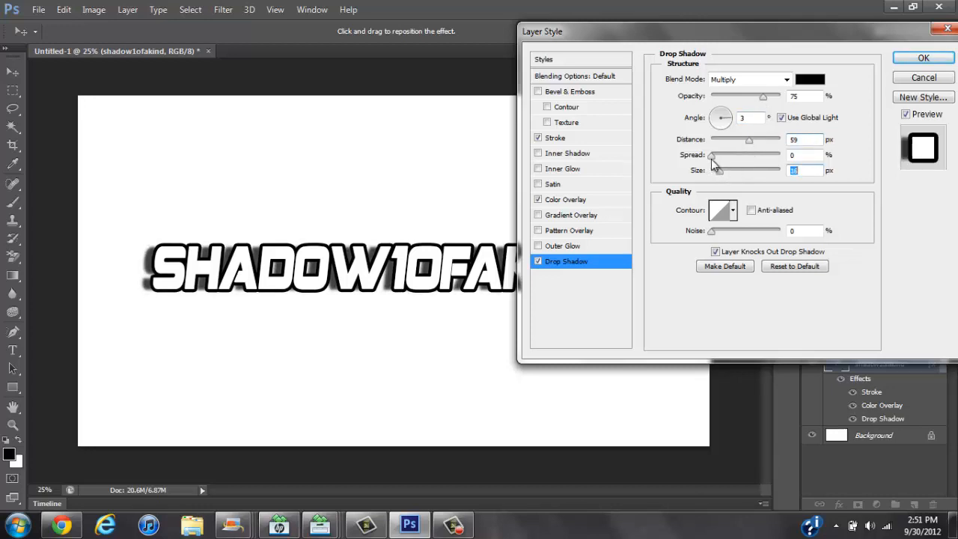
drag(711, 159, 741, 159)
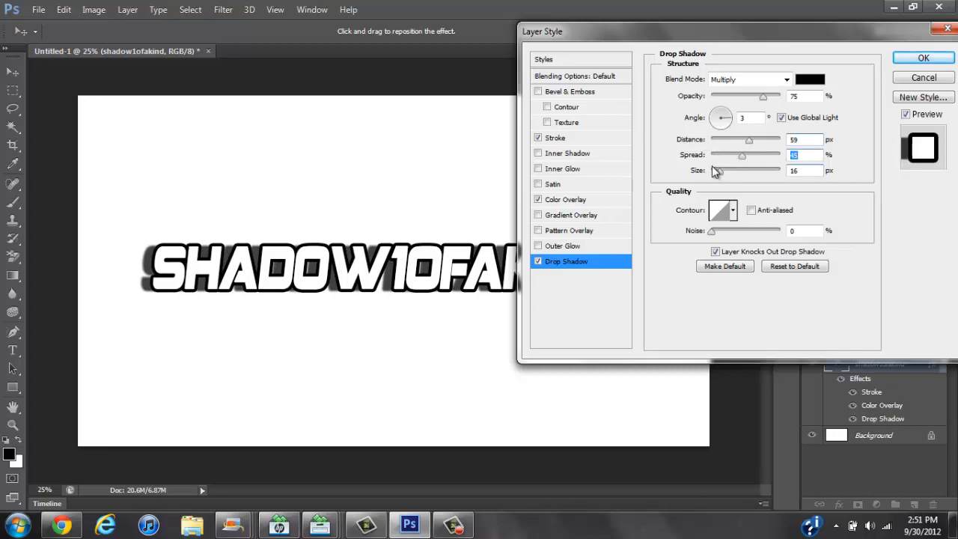
drag(747, 170, 739, 170)
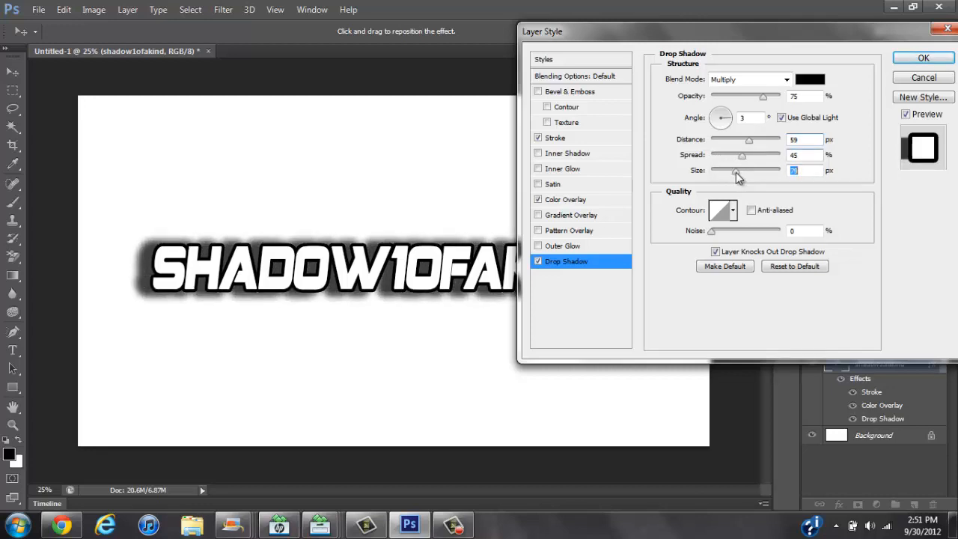
drag(735, 172, 755, 173)
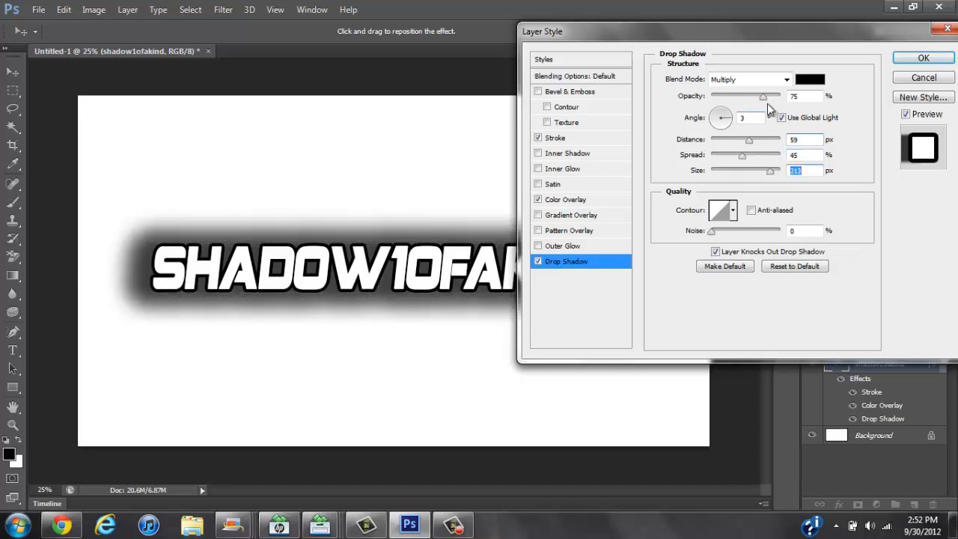
- Set the drop shadow to 55% opacity, size 29 and 42° angle, and apply
drag(763, 96, 749, 96)
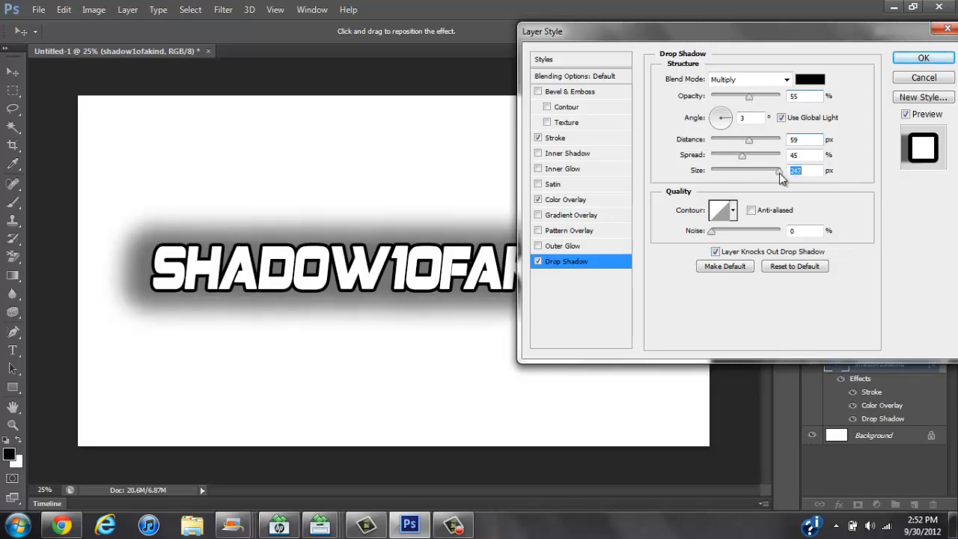
drag(779, 170, 776, 170)
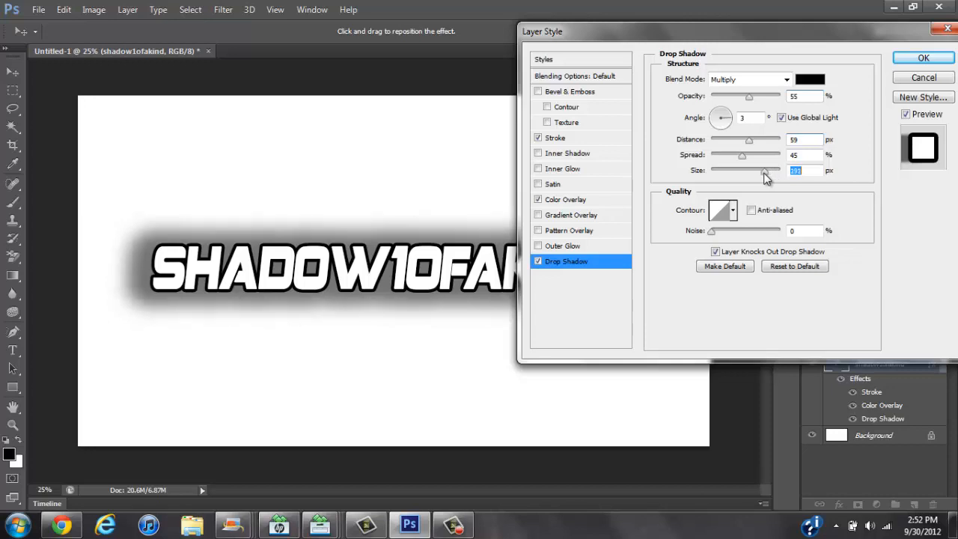
drag(764, 171, 734, 170)
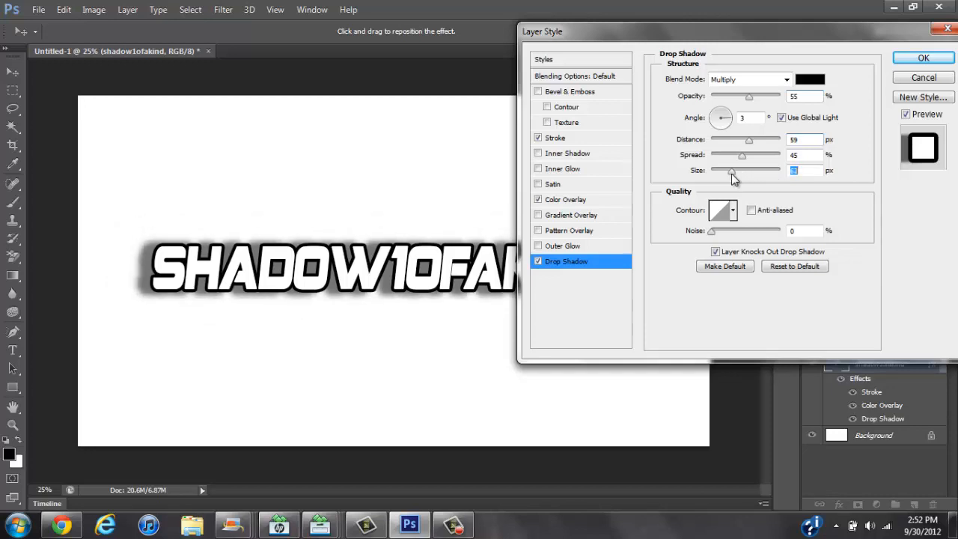
drag(732, 174, 717, 173)
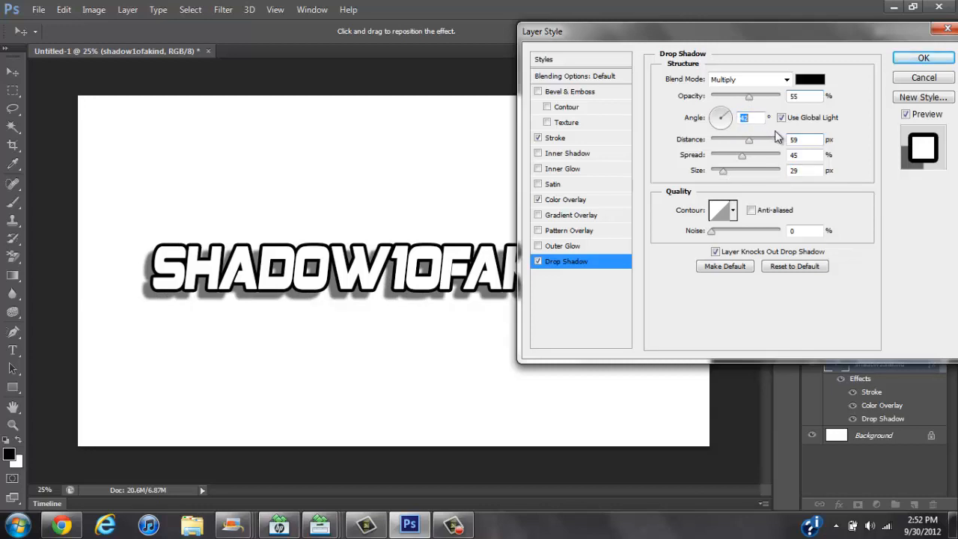
mouse_move(715, 238)
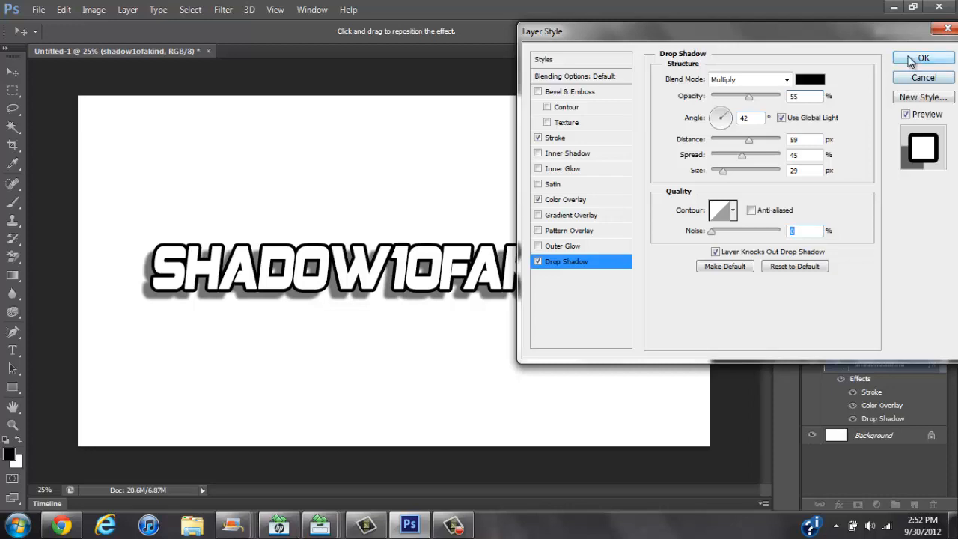
click(923, 57)
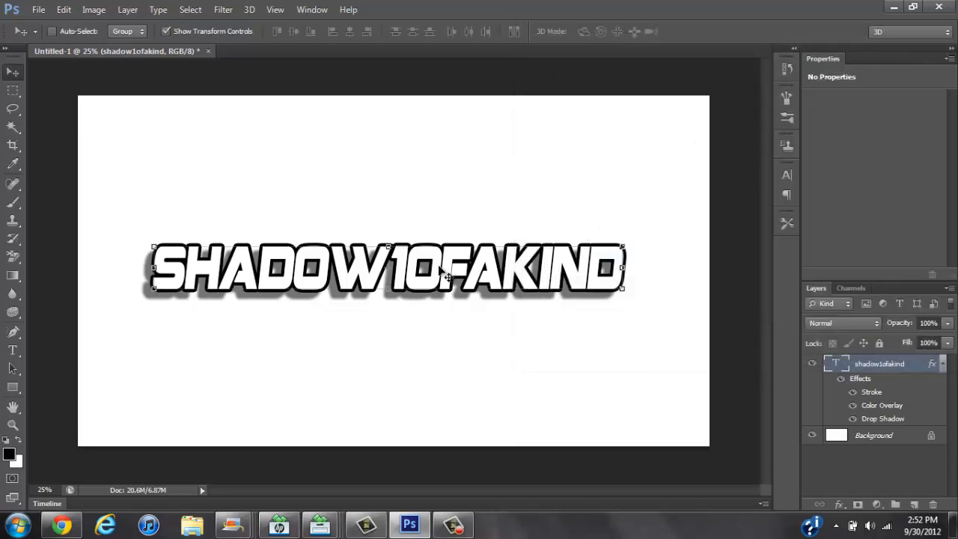